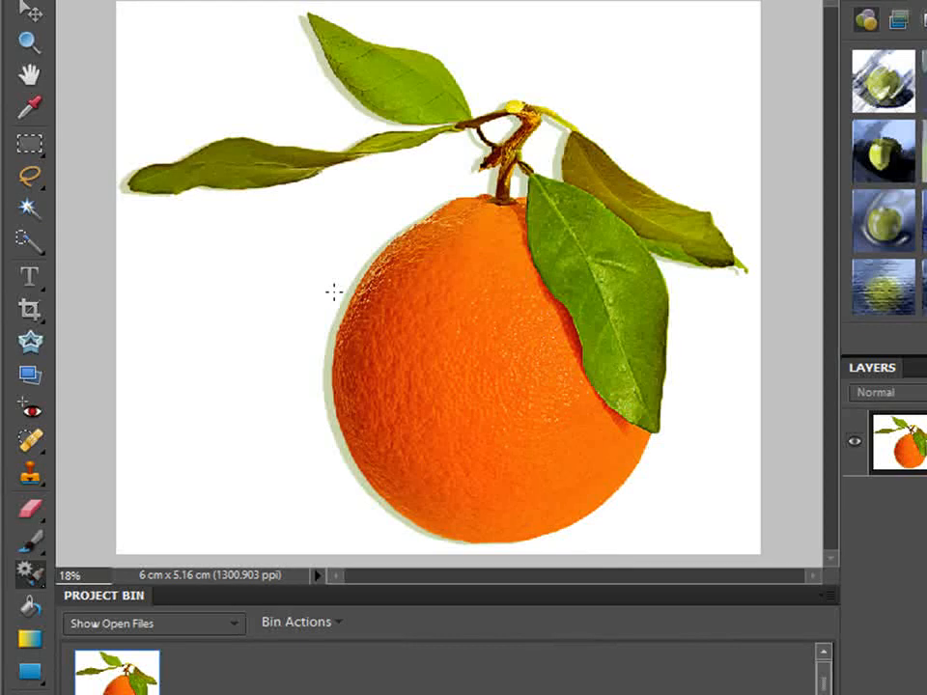
mouse_move(198, 386)
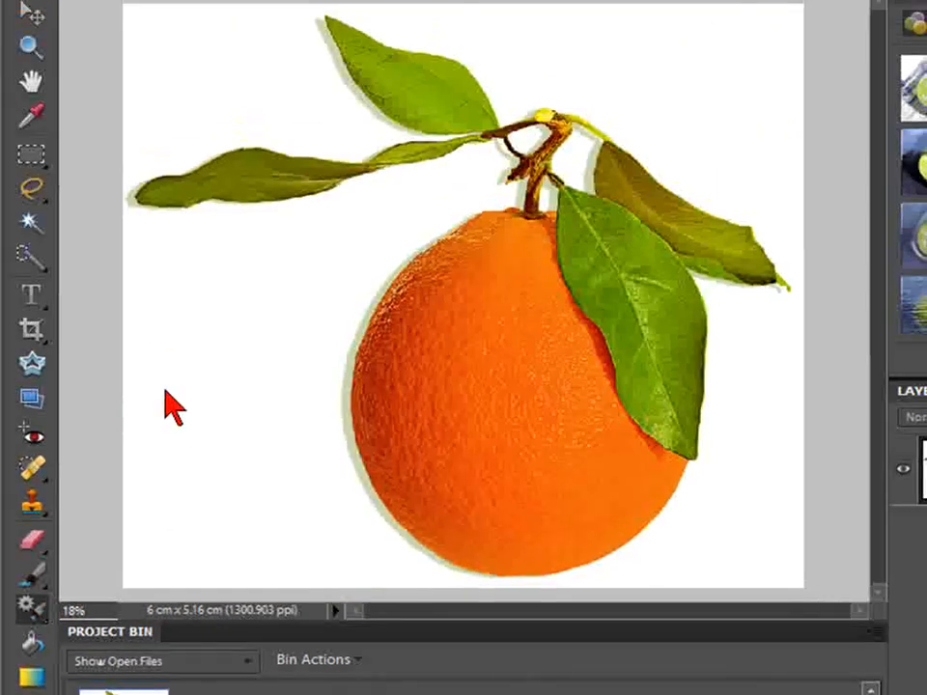
mouse_move(309, 251)
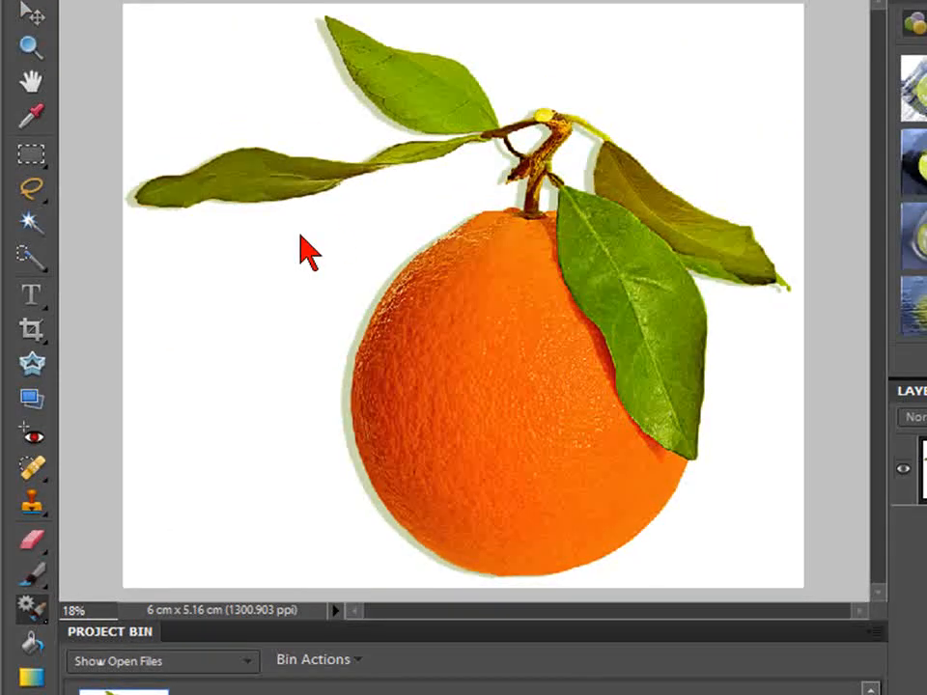
mouse_move(92, 461)
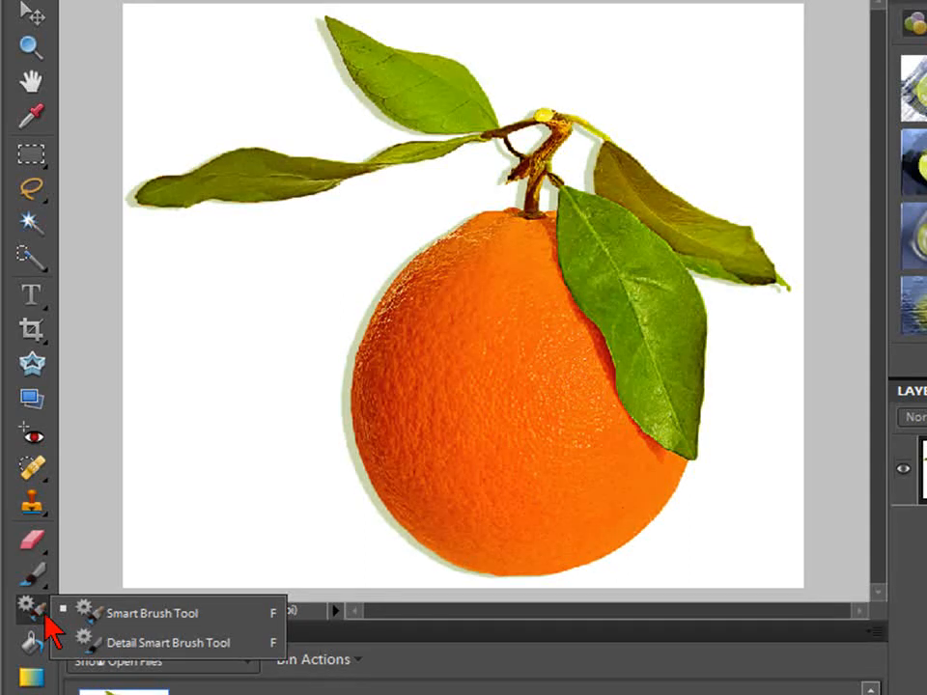
mouse_move(111, 623)
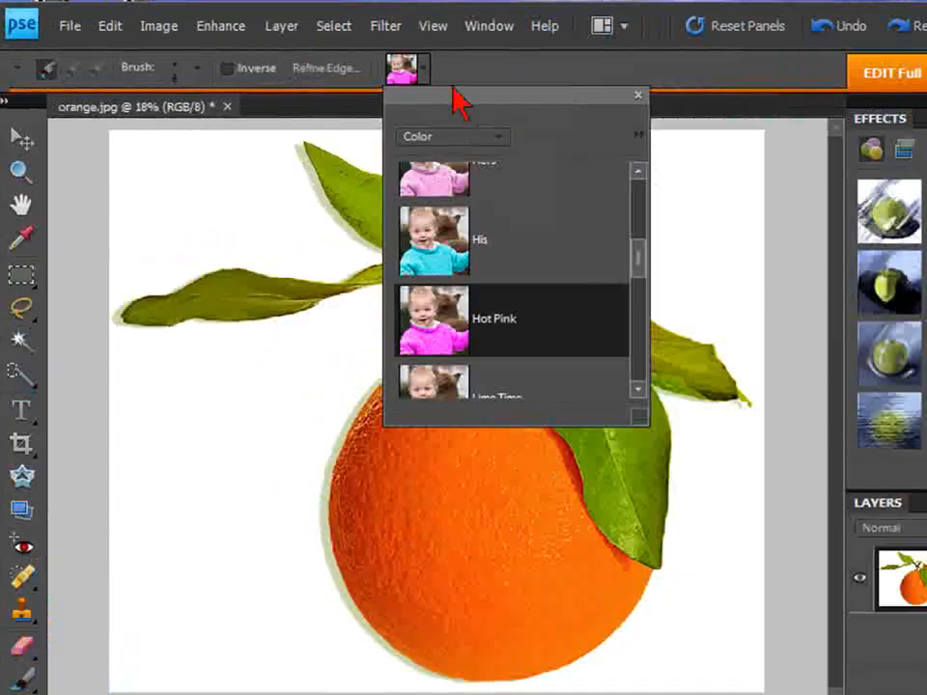
- Switch the Smart Brush presets to the Color category to reach Hot Pink
left_click(450, 136)
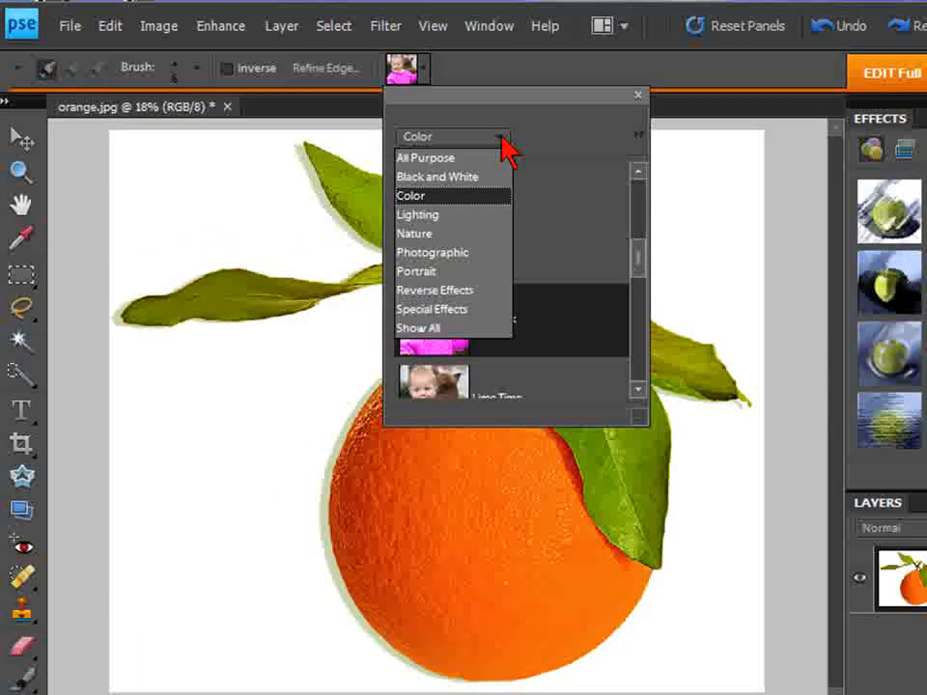
mouse_move(449, 329)
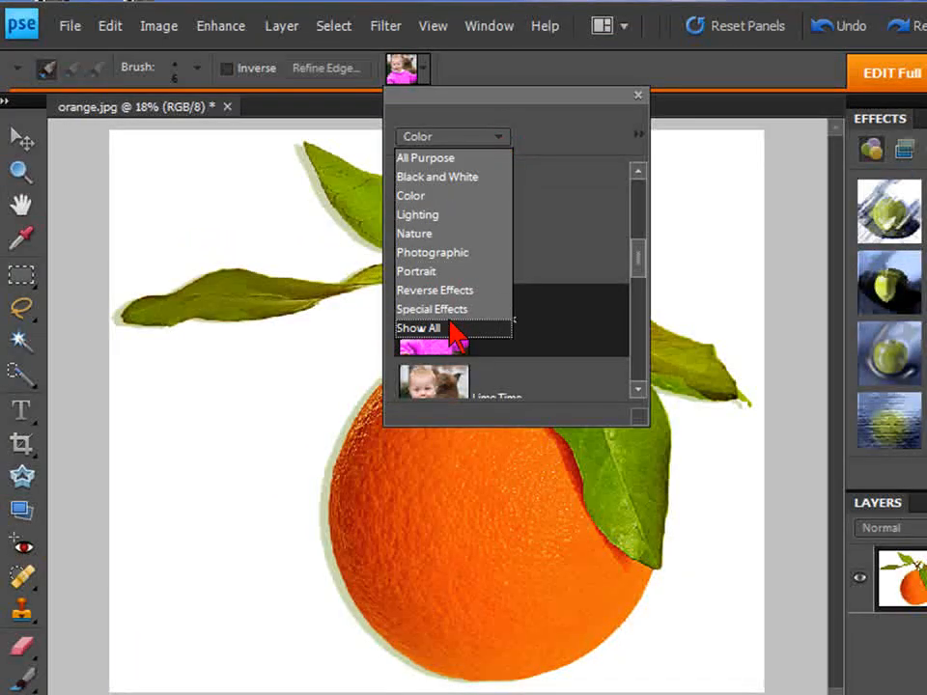
mouse_move(425, 157)
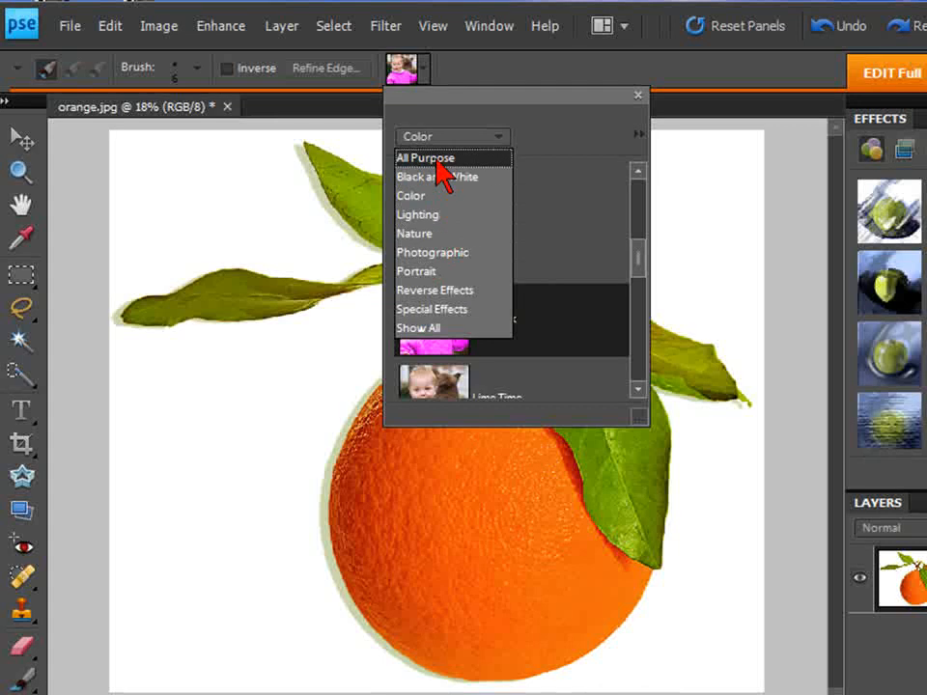
mouse_move(425, 202)
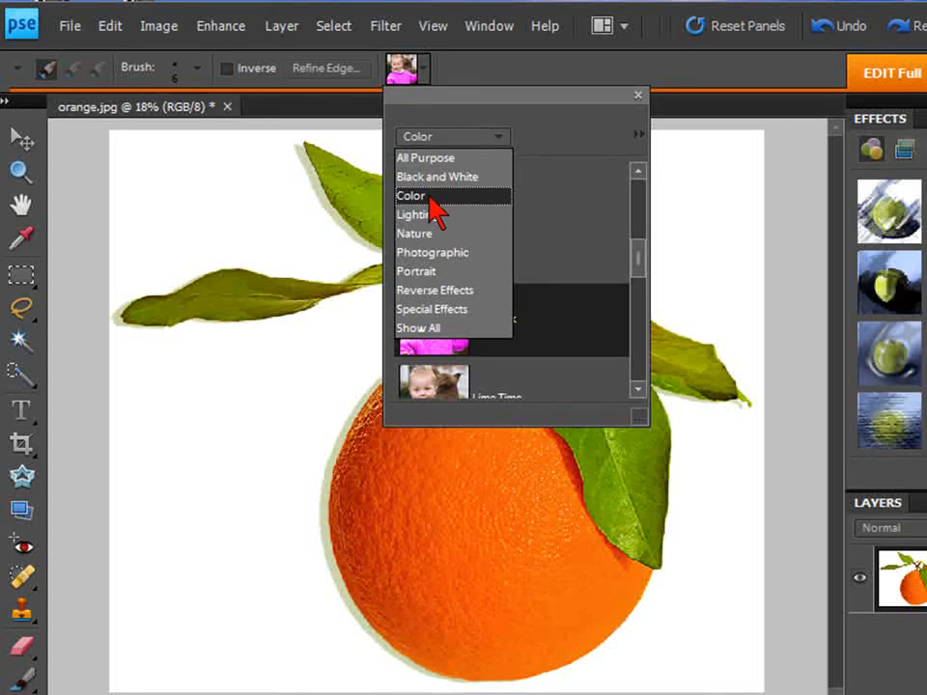
left_click(431, 195)
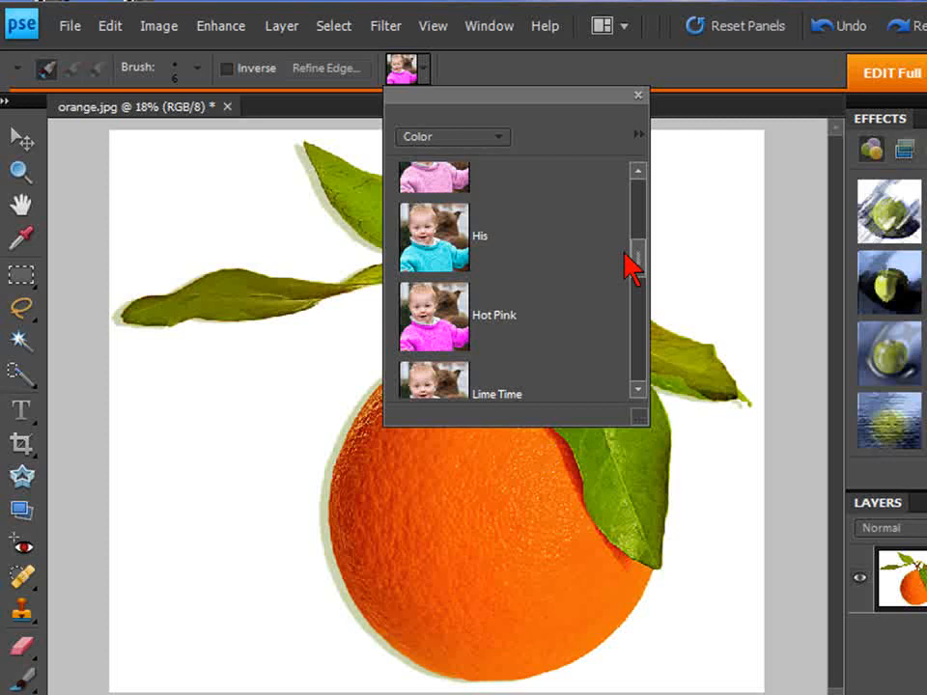
mouse_move(442, 338)
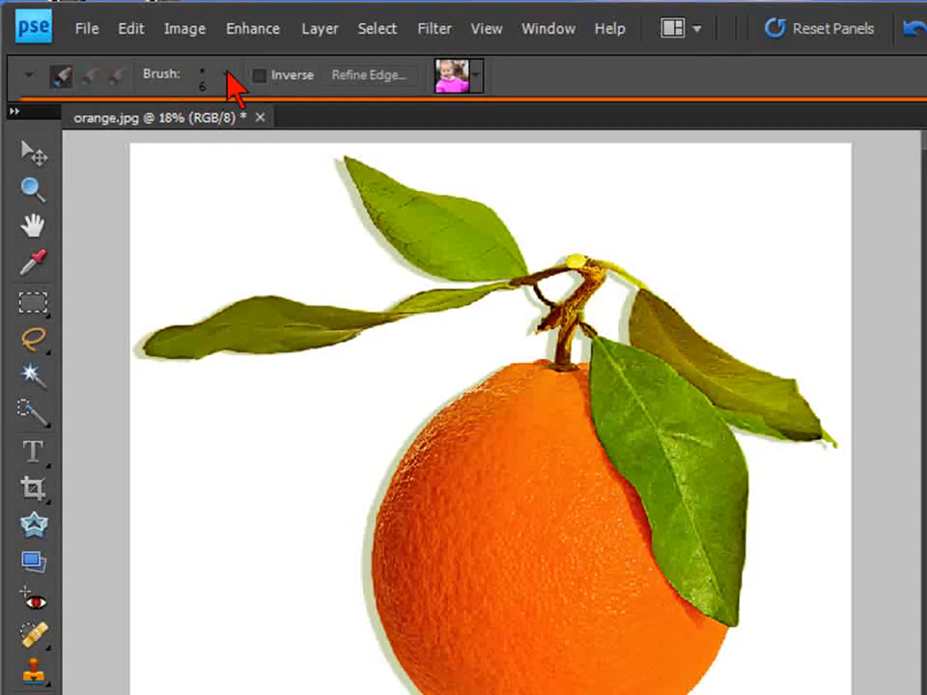
- Raise the Smart Brush diameter to 20 px in the brush size popup
left_click(226, 75)
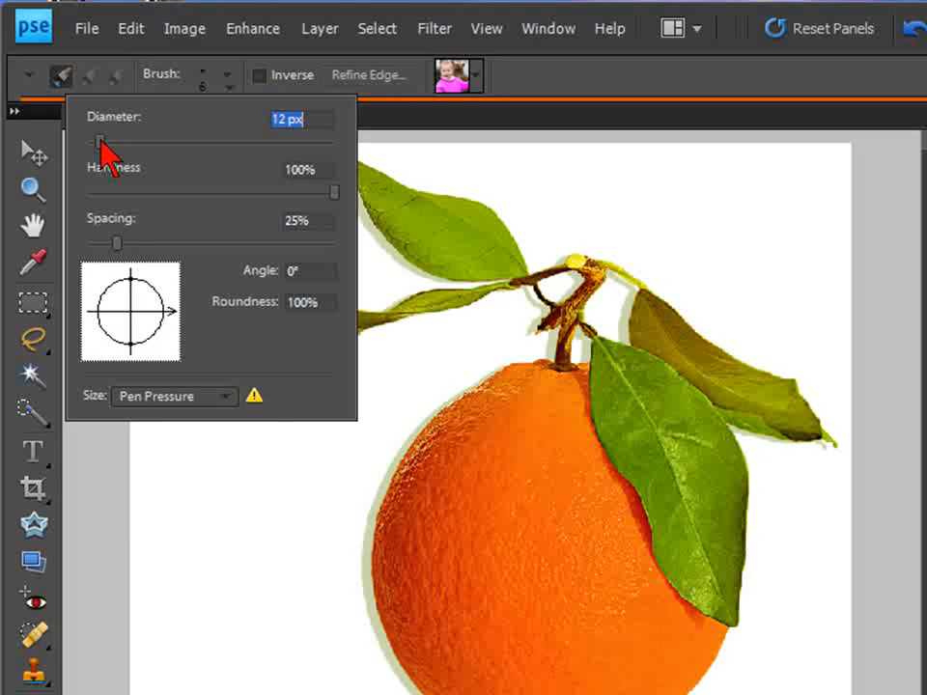
left_click_drag(99, 140, 109, 139)
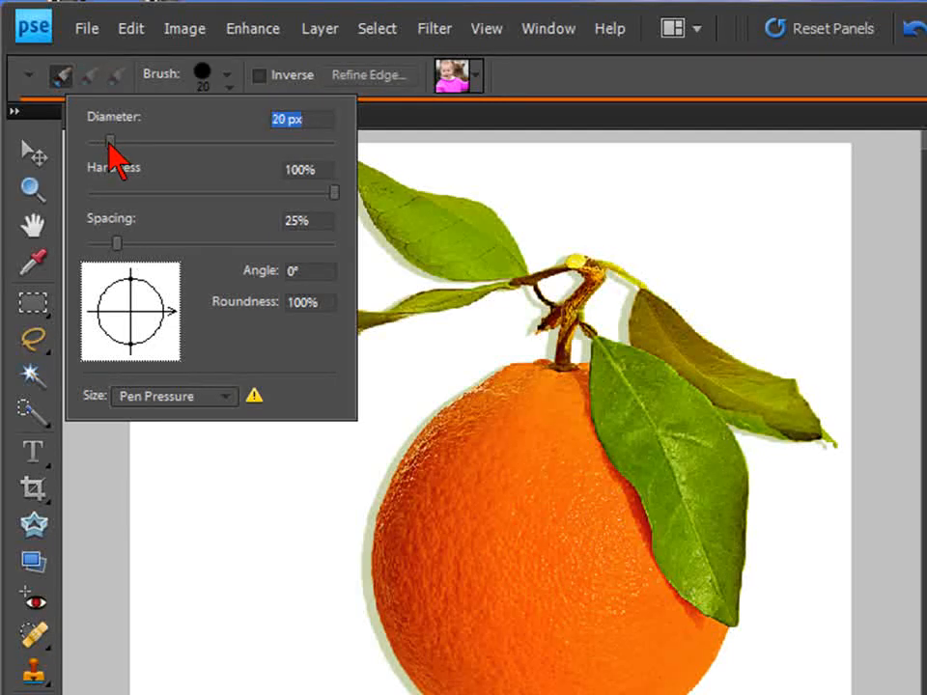
mouse_move(555, 91)
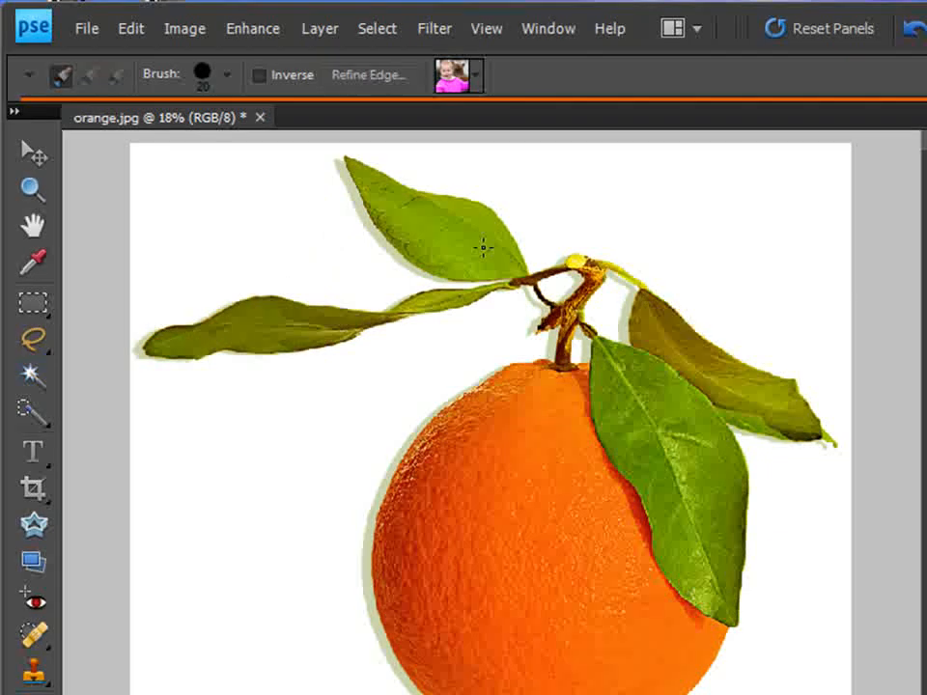
mouse_move(538, 259)
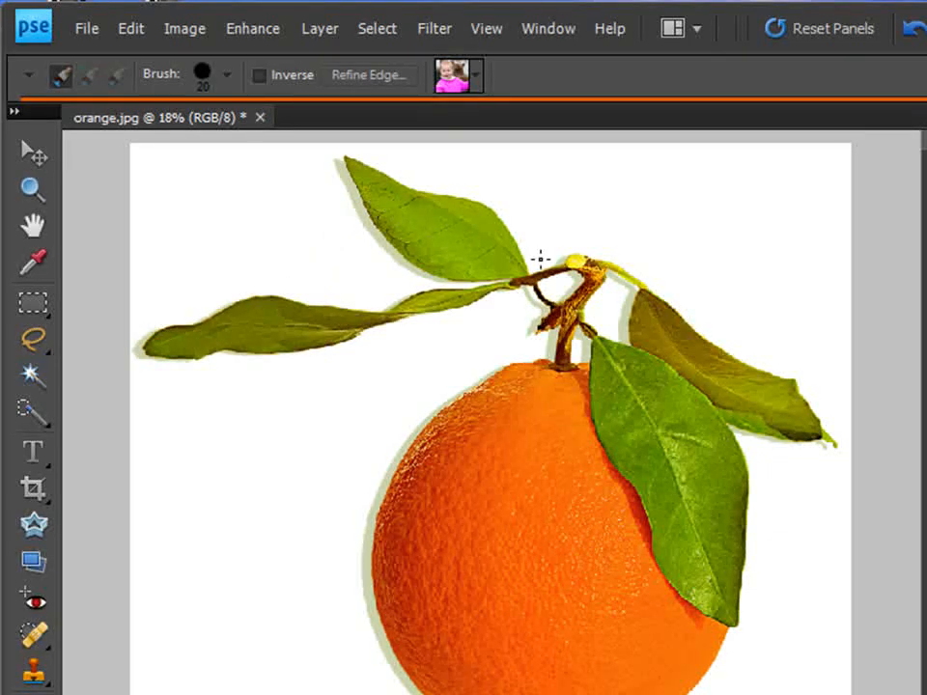
mouse_move(656, 434)
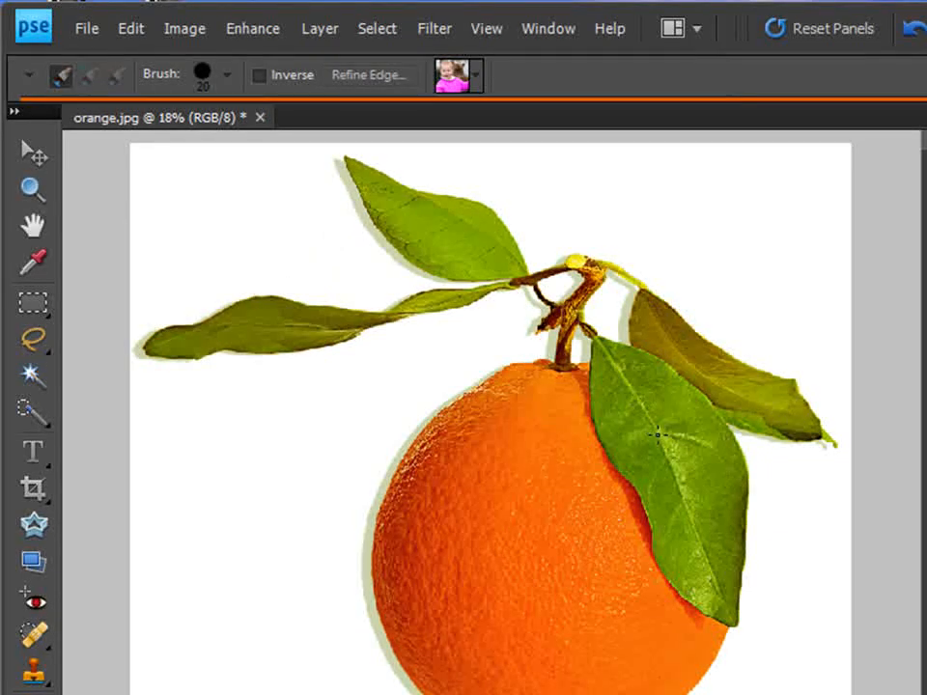
mouse_move(449, 295)
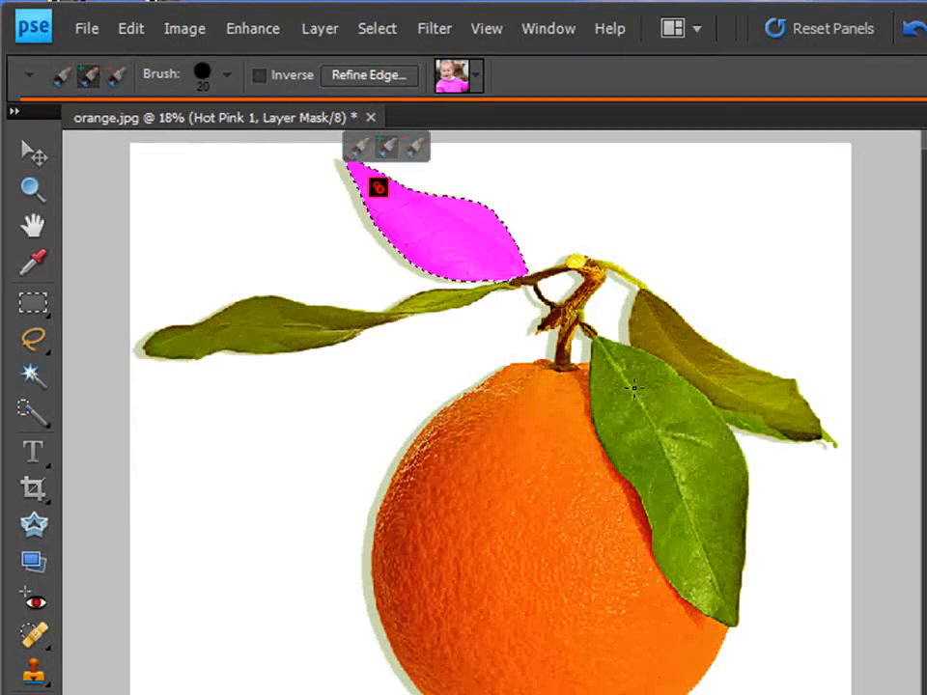
- Paint the two right-hand leaves and the long left leaf hot pink
left_click(623, 415)
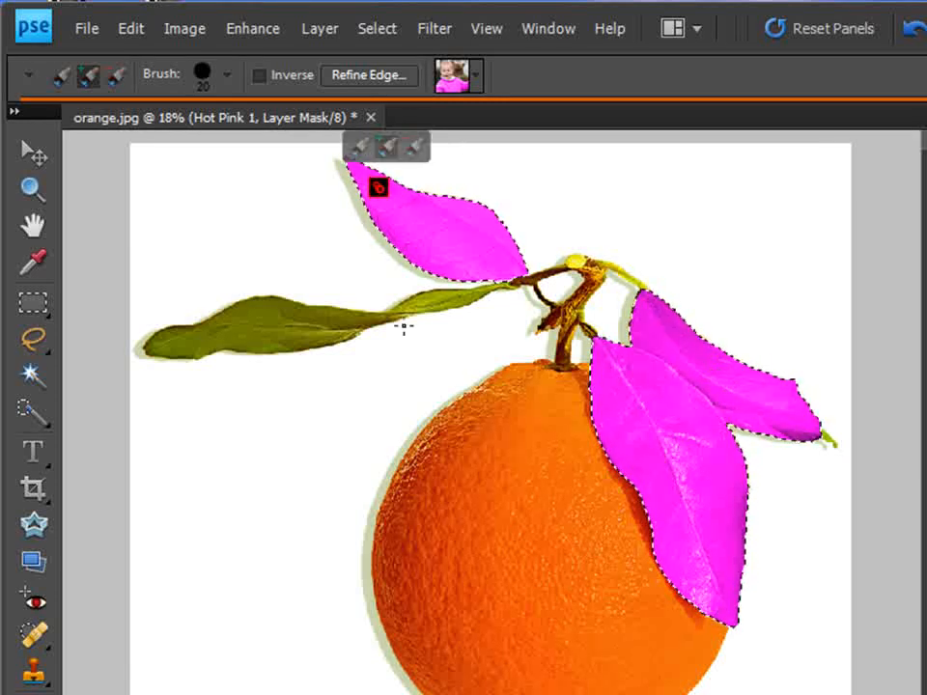
left_click(270, 328)
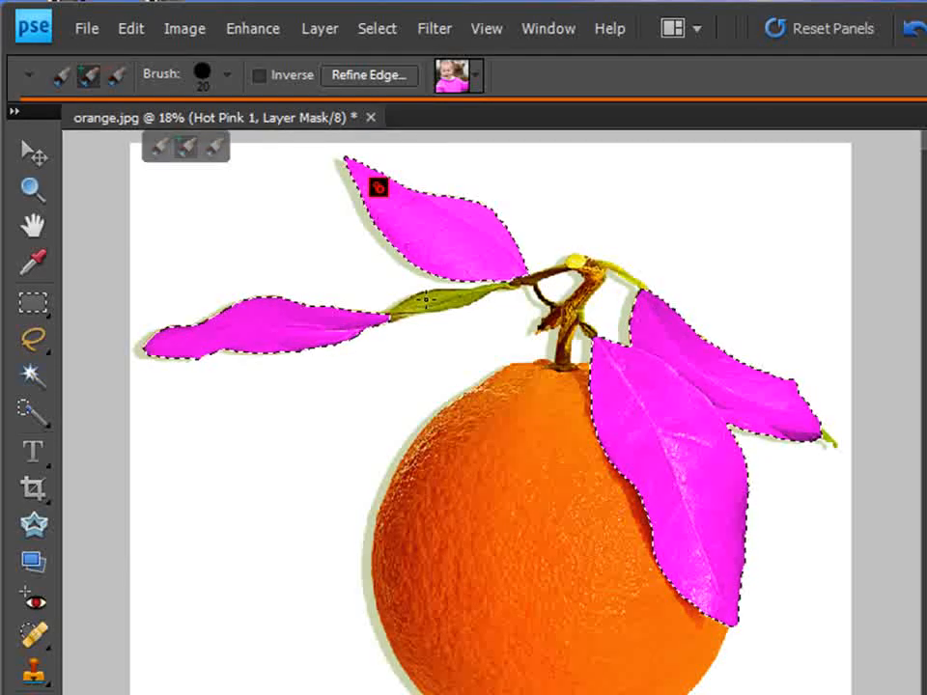
left_click(415, 309)
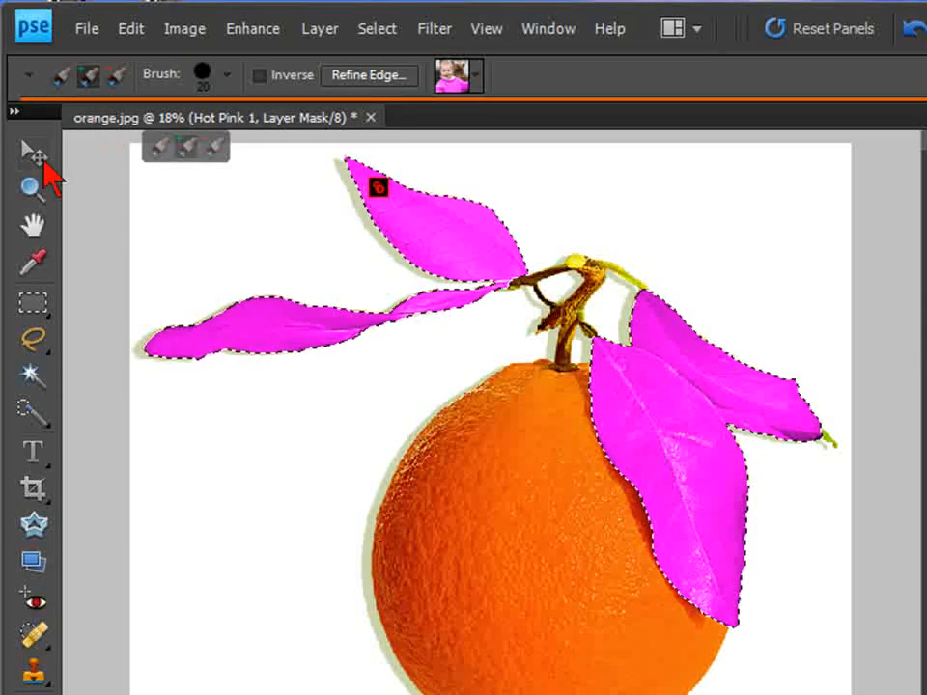
left_click(33, 189)
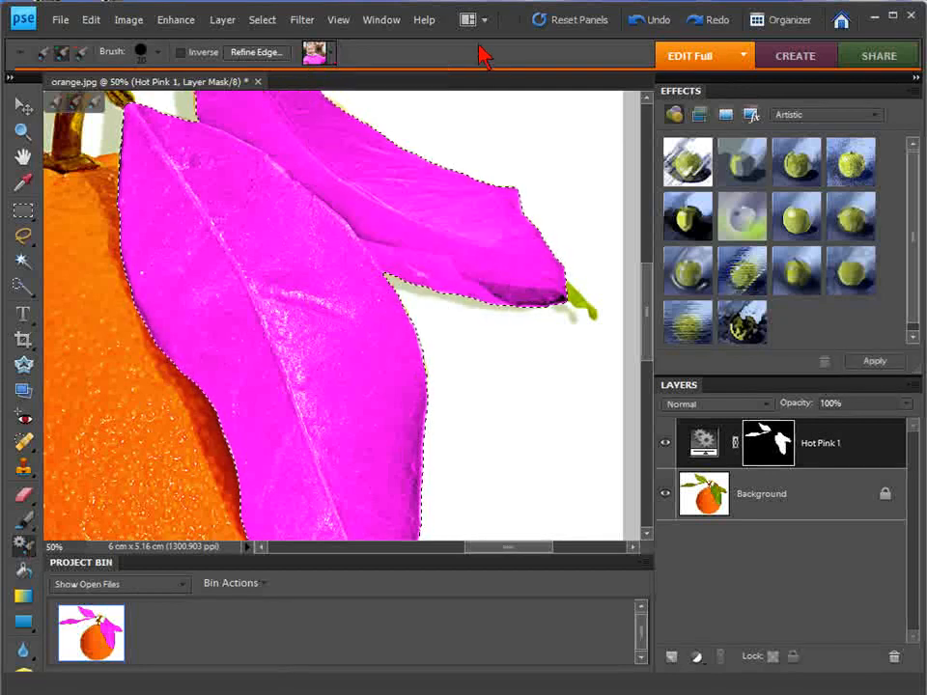
- Set the brush to 12 px and paint the right leaf's green tip pink
left_click(146, 52)
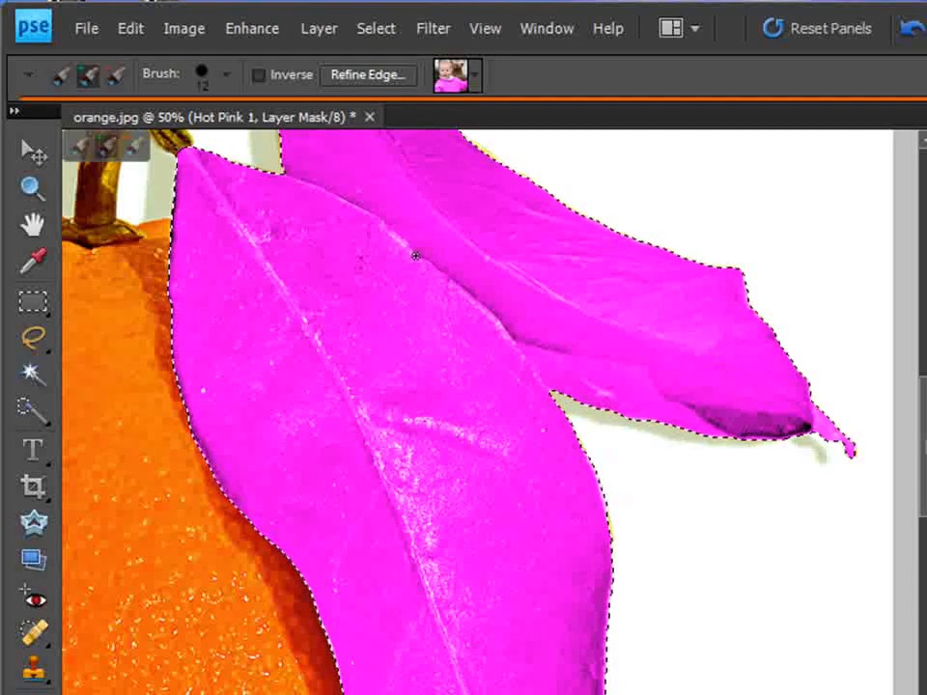
left_click(31, 189)
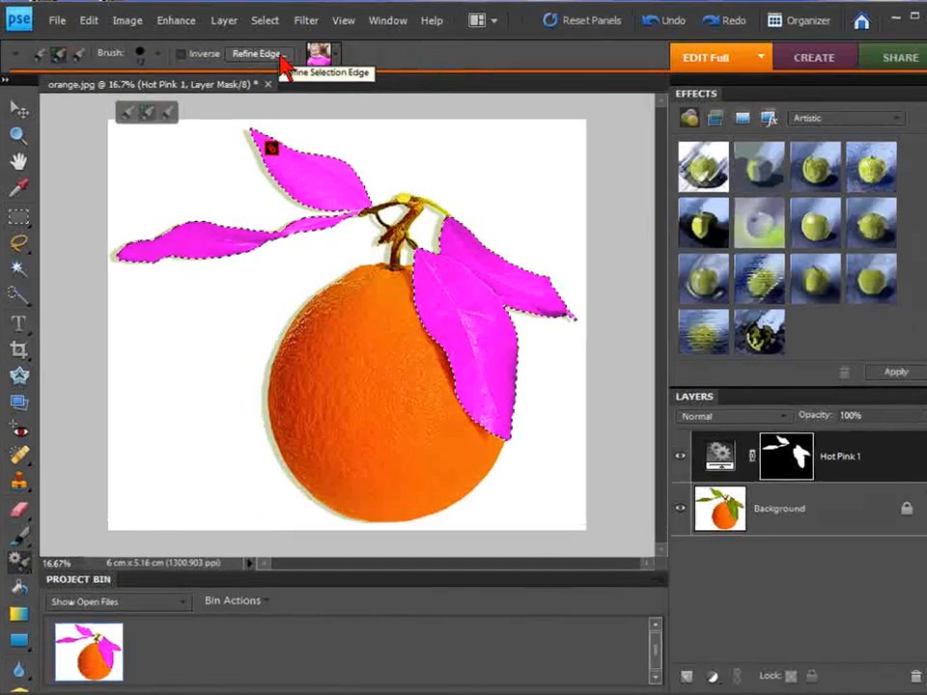
- Refine the mask edges with Smooth 10 and Feather 2.4 px
left_click(255, 53)
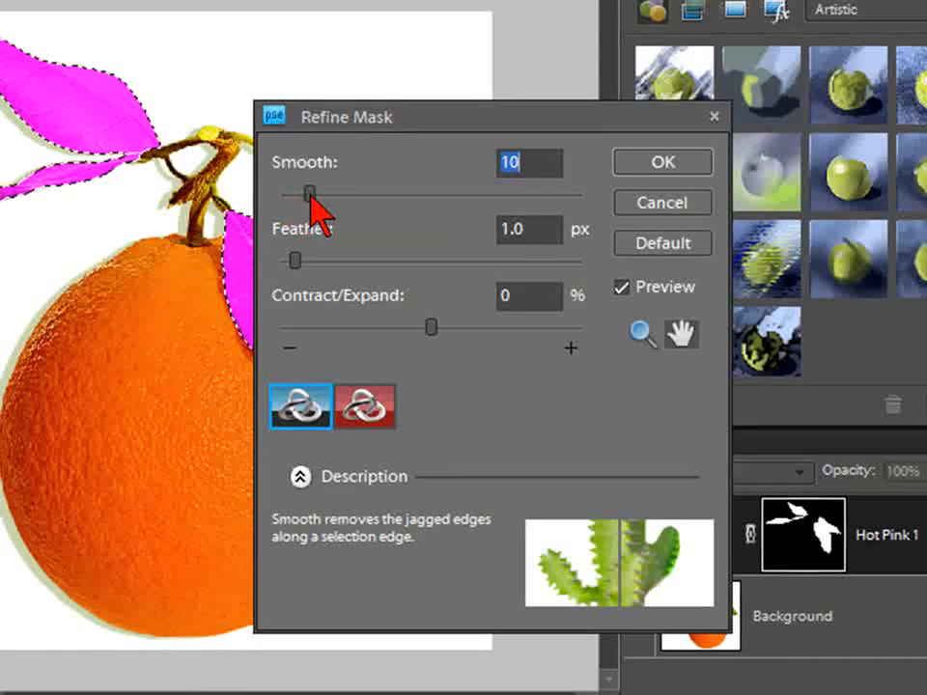
left_click_drag(294, 260, 311, 260)
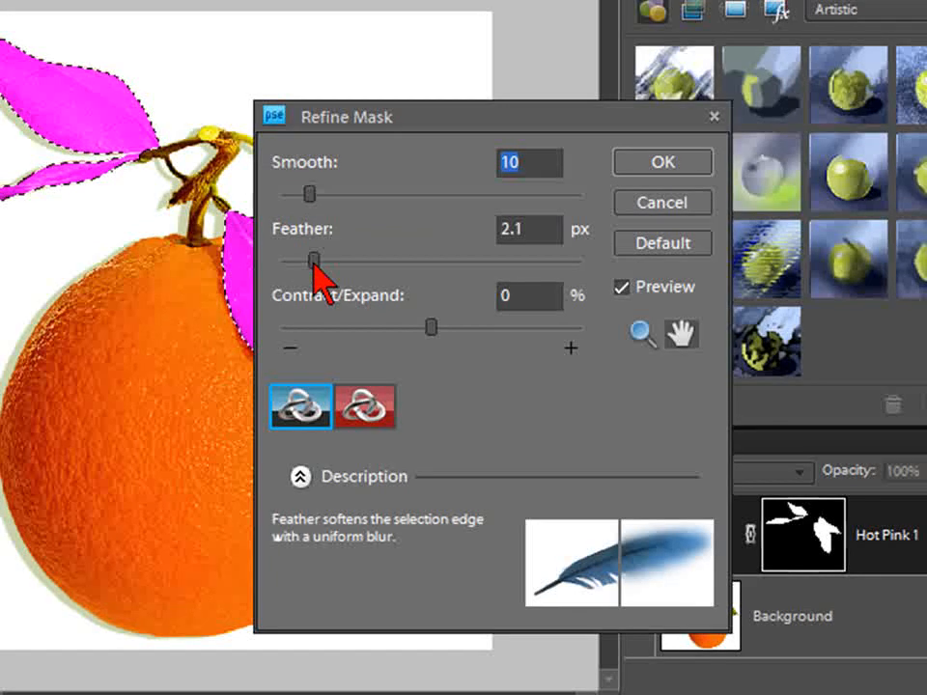
left_click_drag(308, 261, 316, 261)
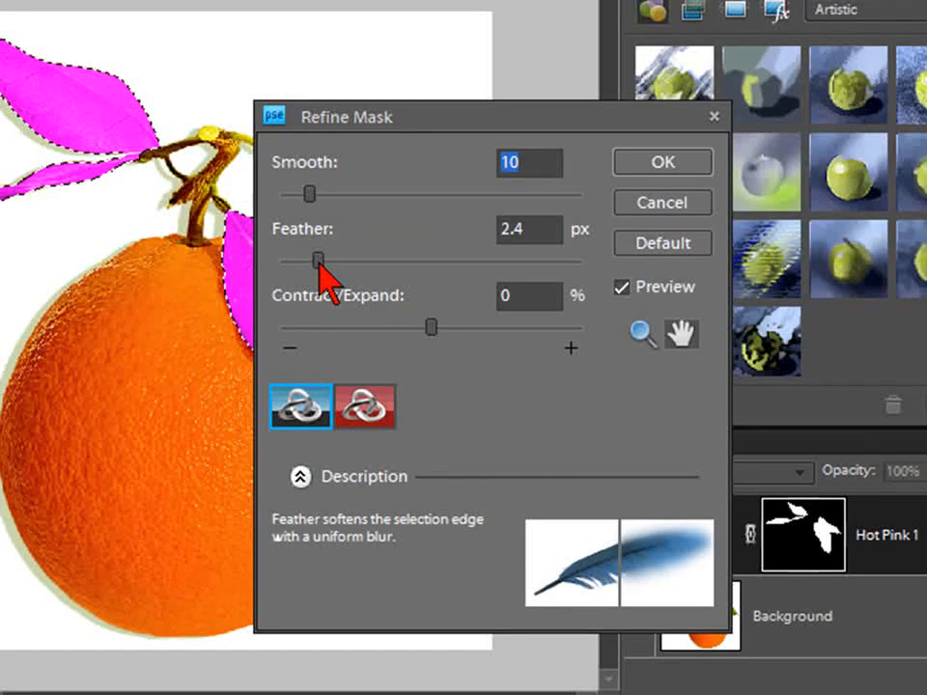